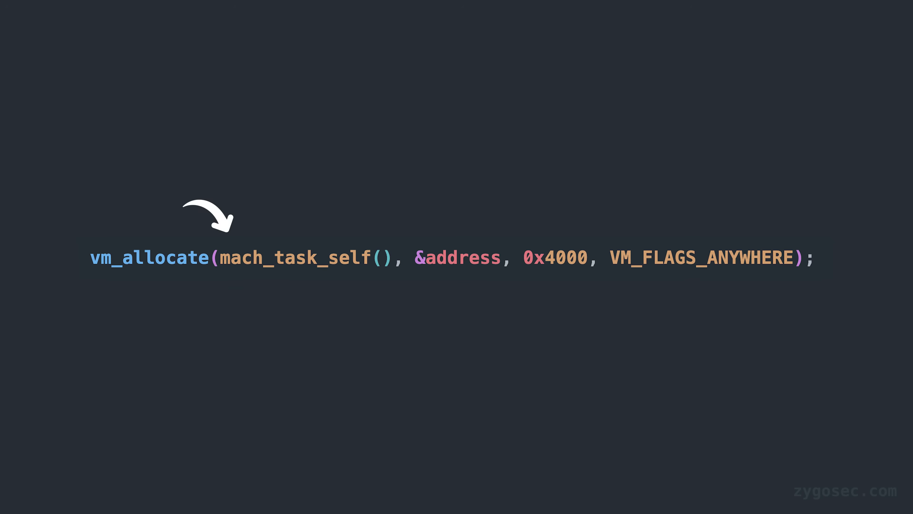
mouse_move(563, 236)
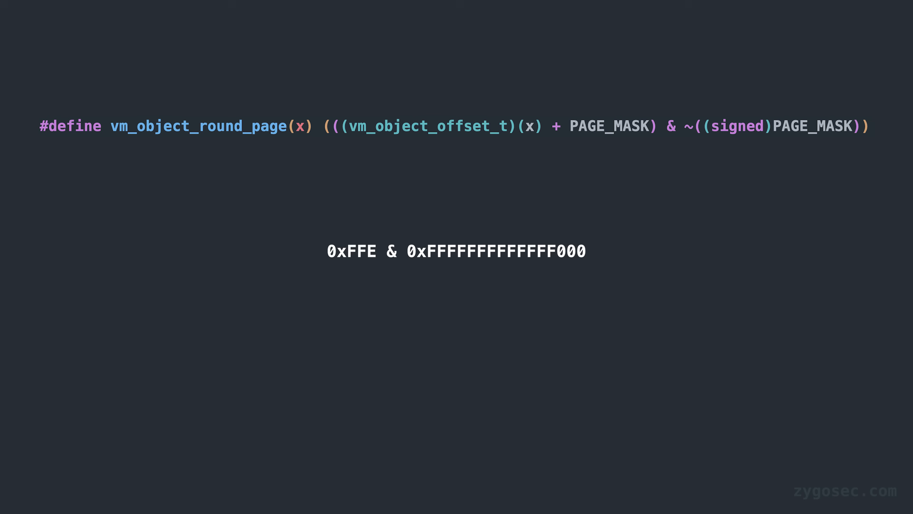
text(== 0x0)
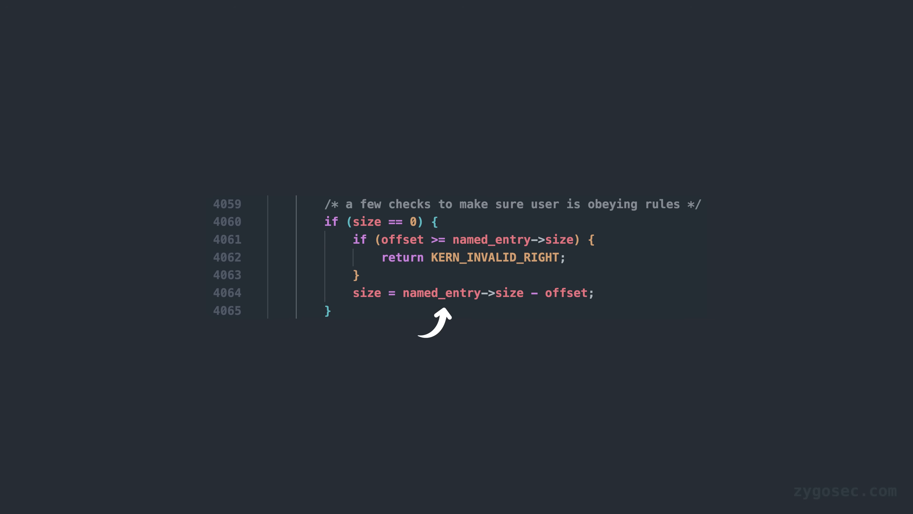
mouse_move(511, 316)
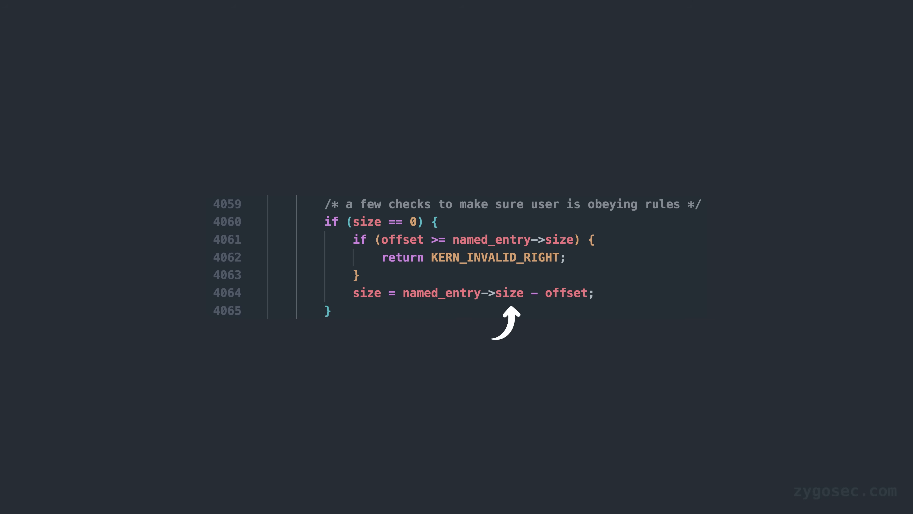
mouse_move(608, 293)
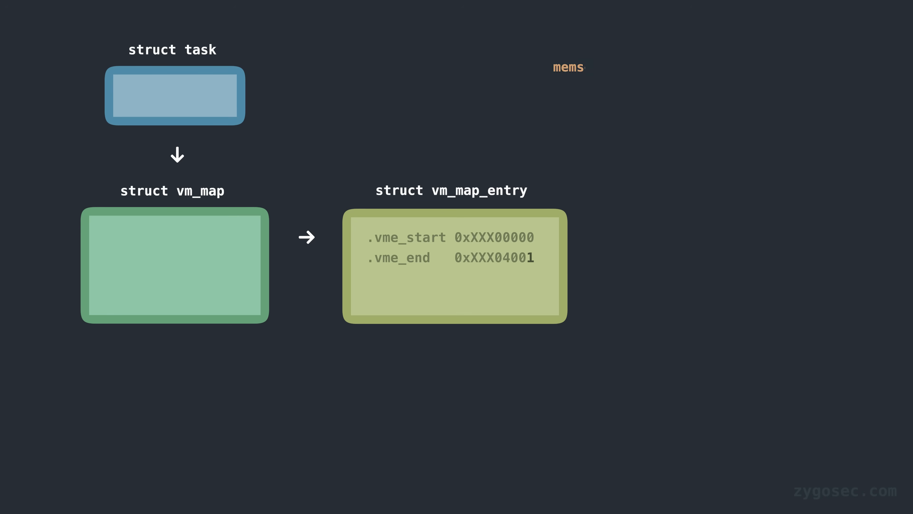
text(memset((void*)(address), 'A', 0x8000);)
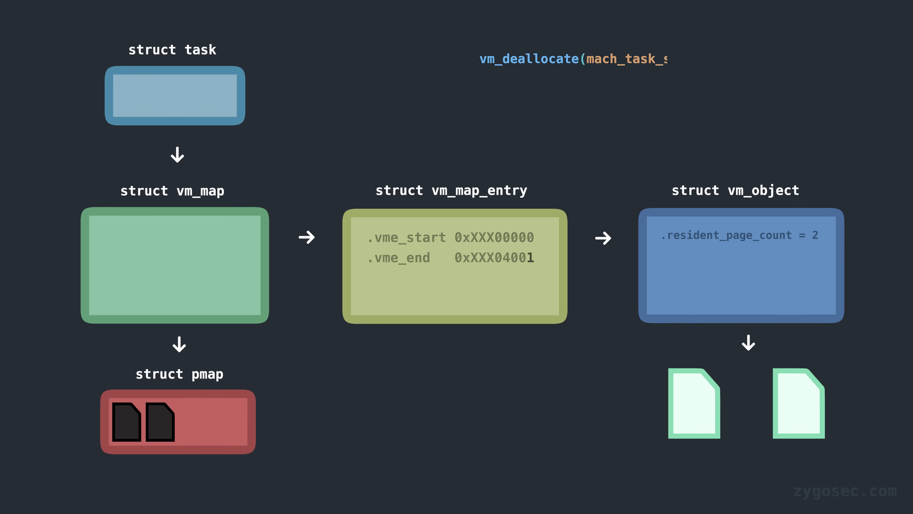
text(self(), address, 0x8000);)
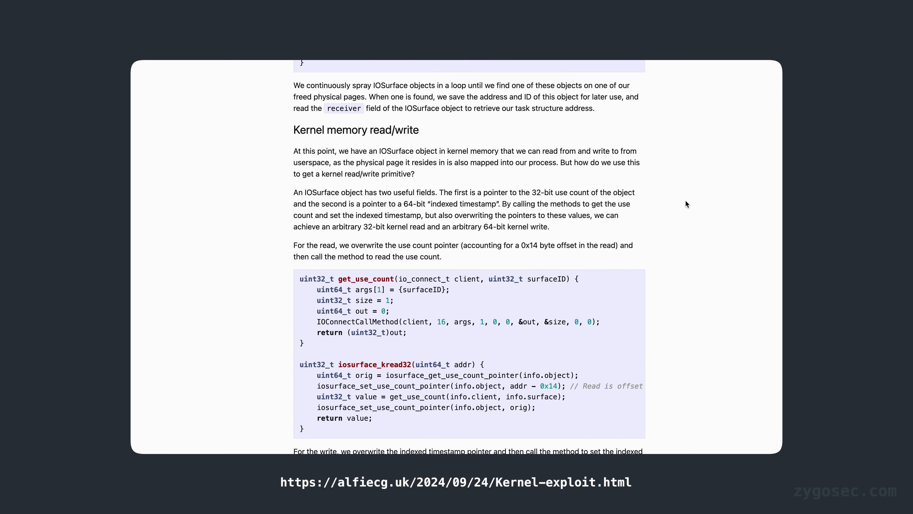
scroll(down, 3)
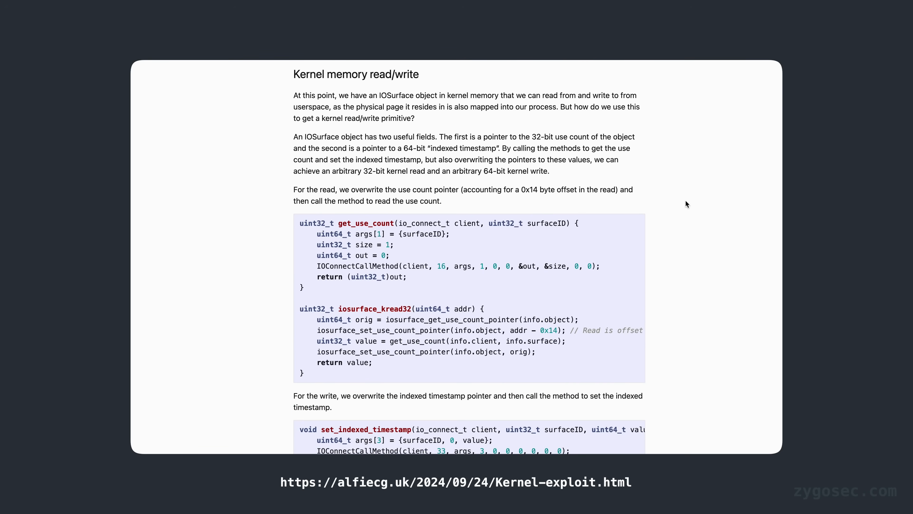
scroll(down, 3)
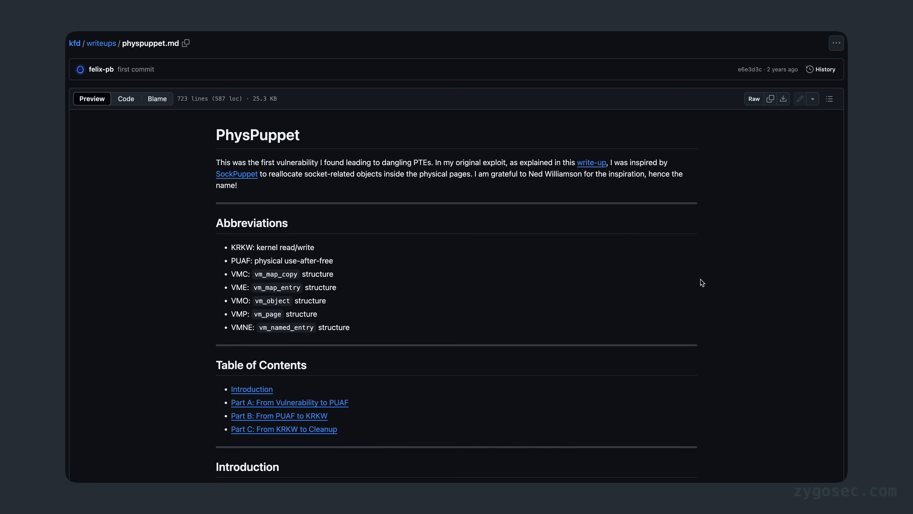
scroll(down, 3)
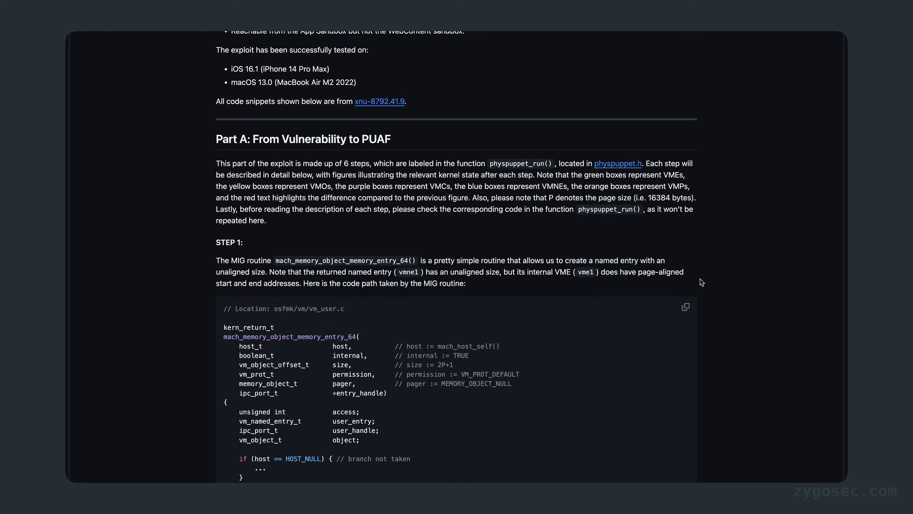
scroll(down, 3)
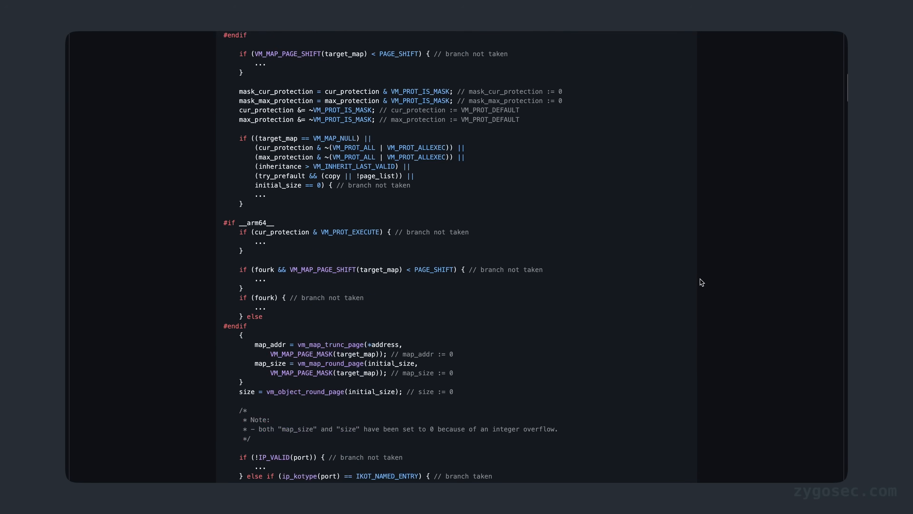